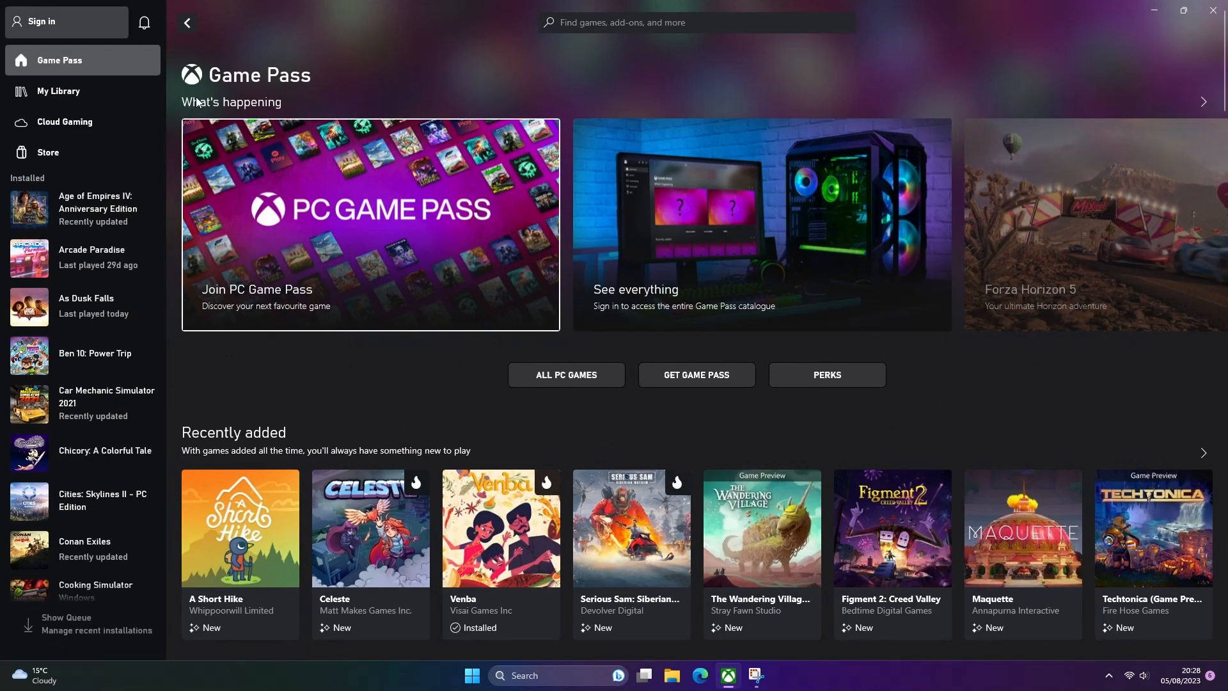
# - Sign in with the first saved Microsoft account and enter the app via Let's Play
pyautogui.click(33, 22)
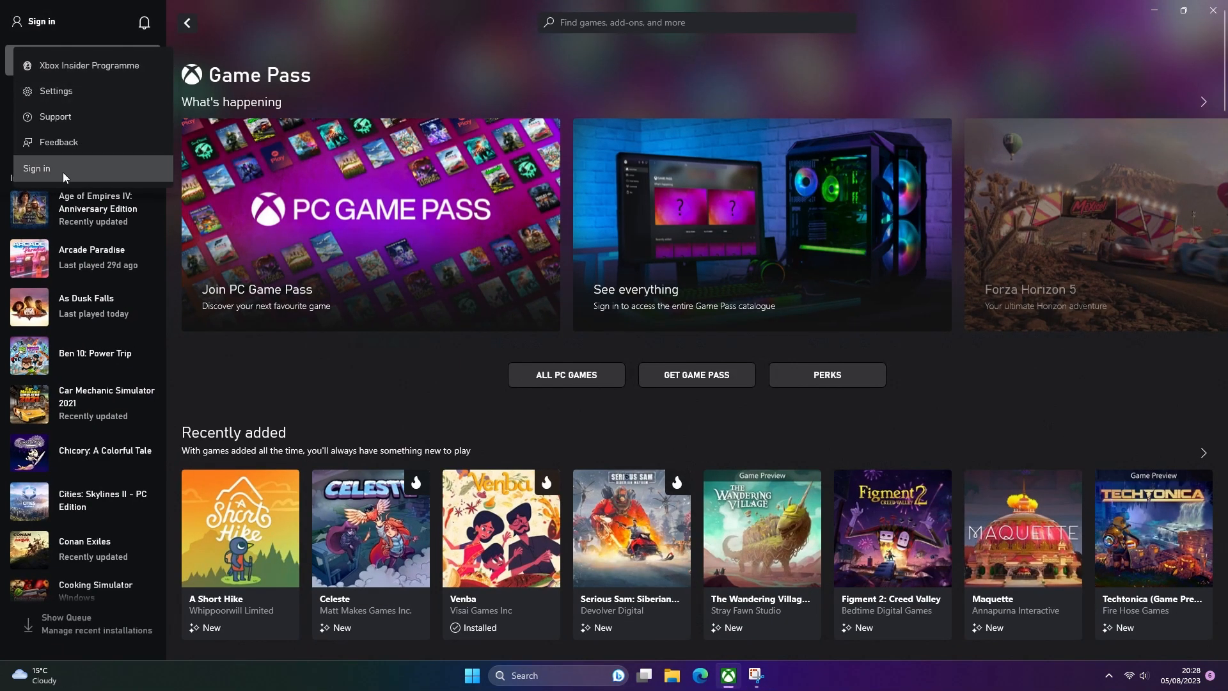
pyautogui.click(36, 169)
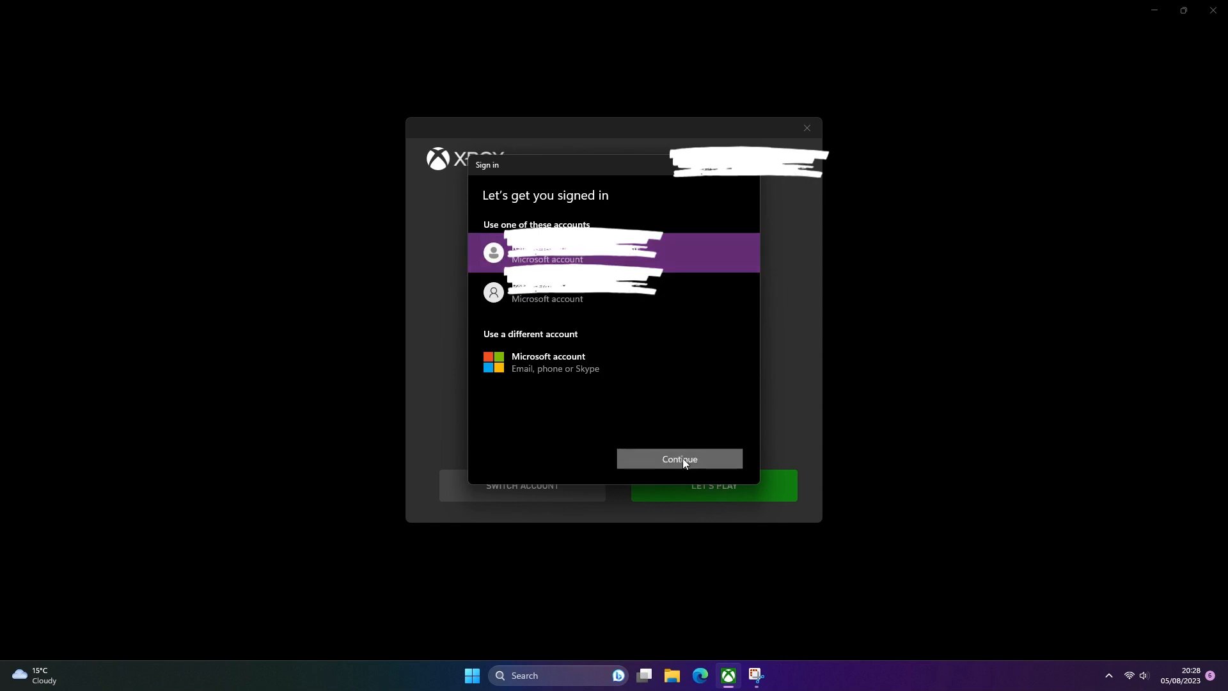
pyautogui.click(679, 459)
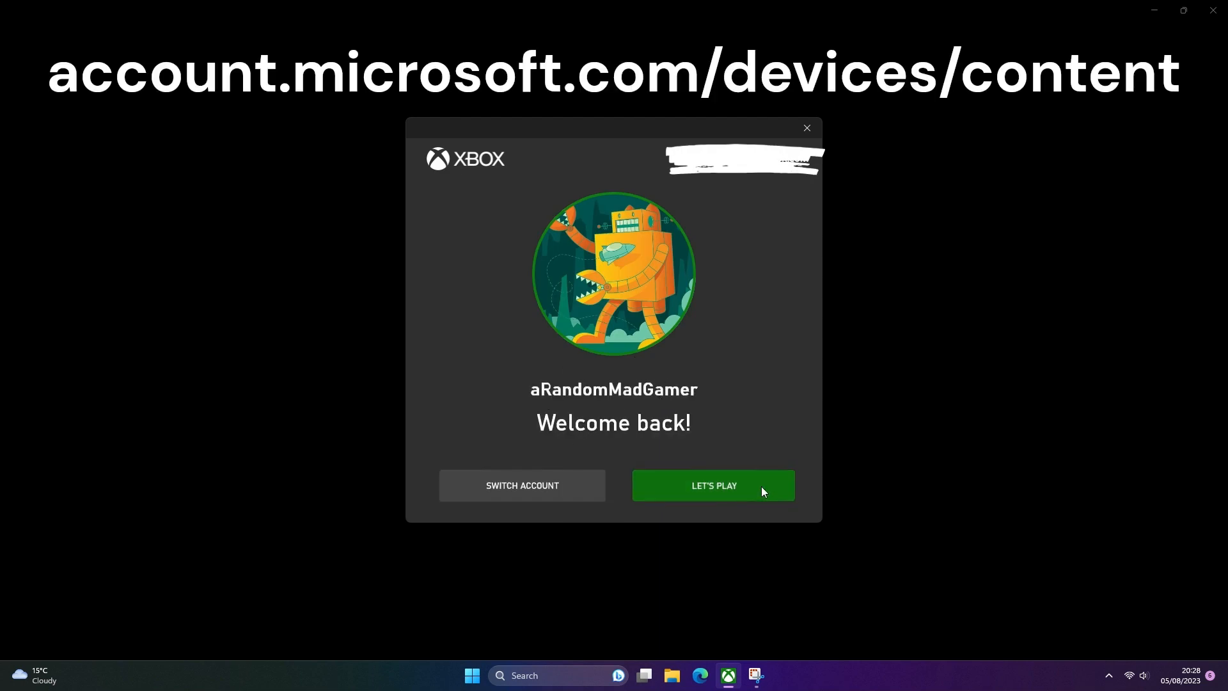
pyautogui.click(713, 486)
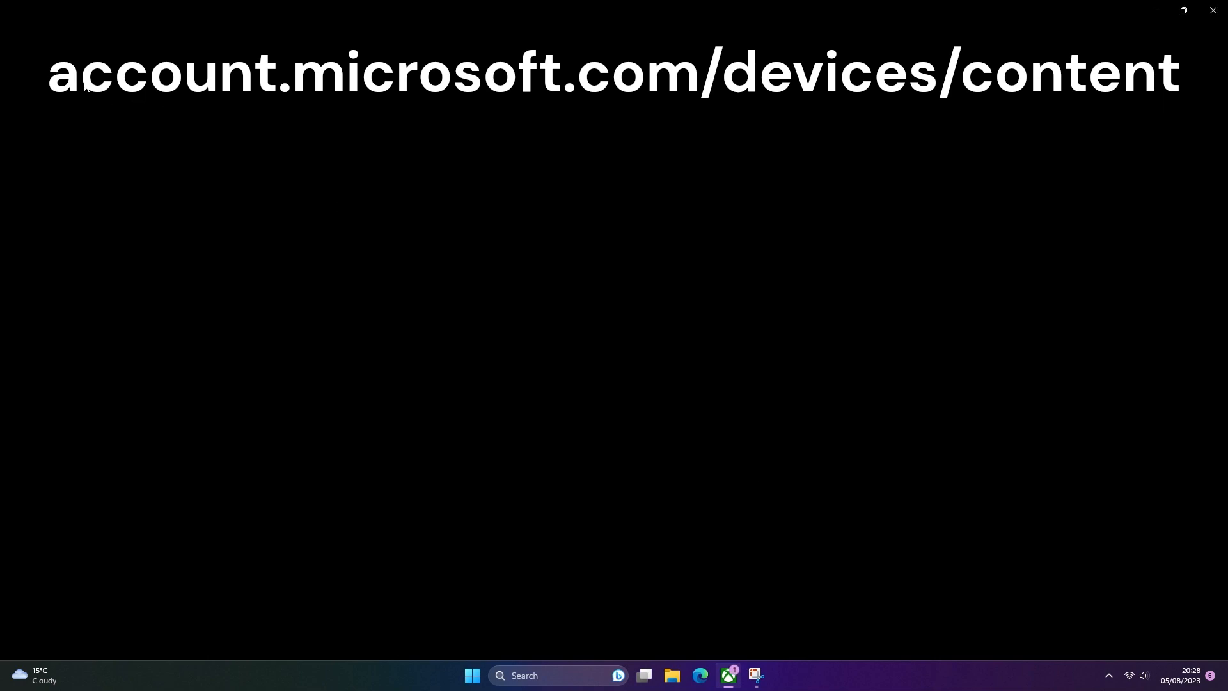
# - From the gamertag menu's Settings Account page, start changing the Microsoft Store account
pyautogui.click(725, 675)
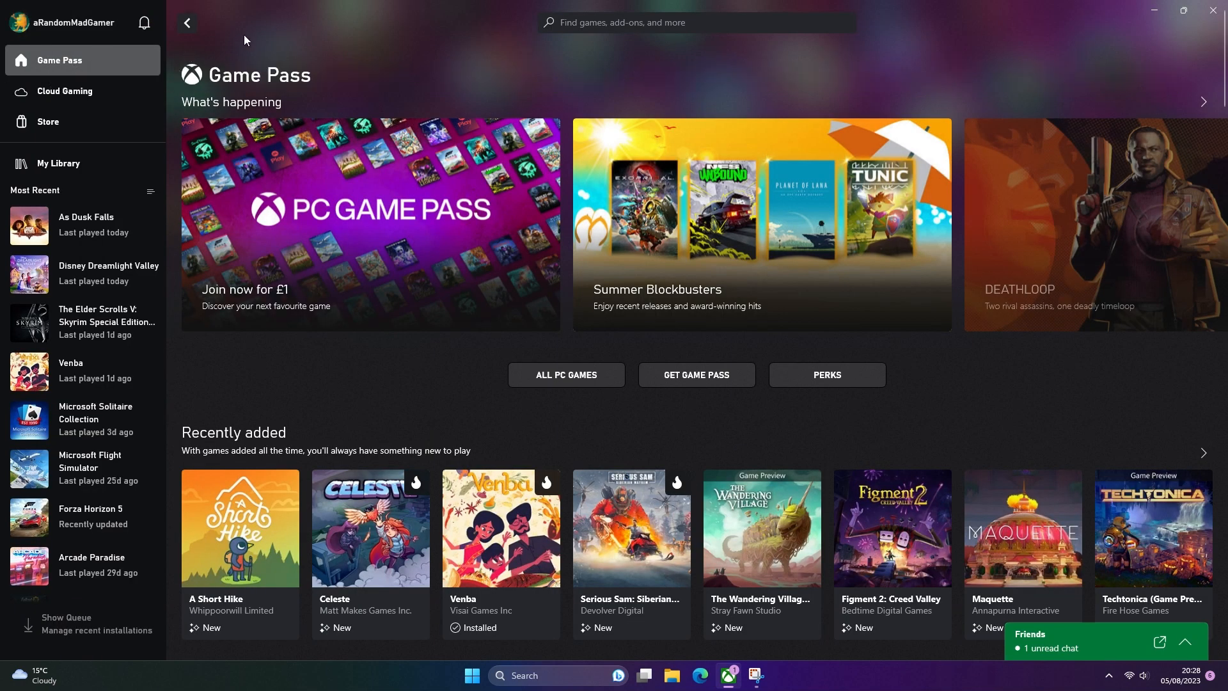
pyautogui.click(21, 23)
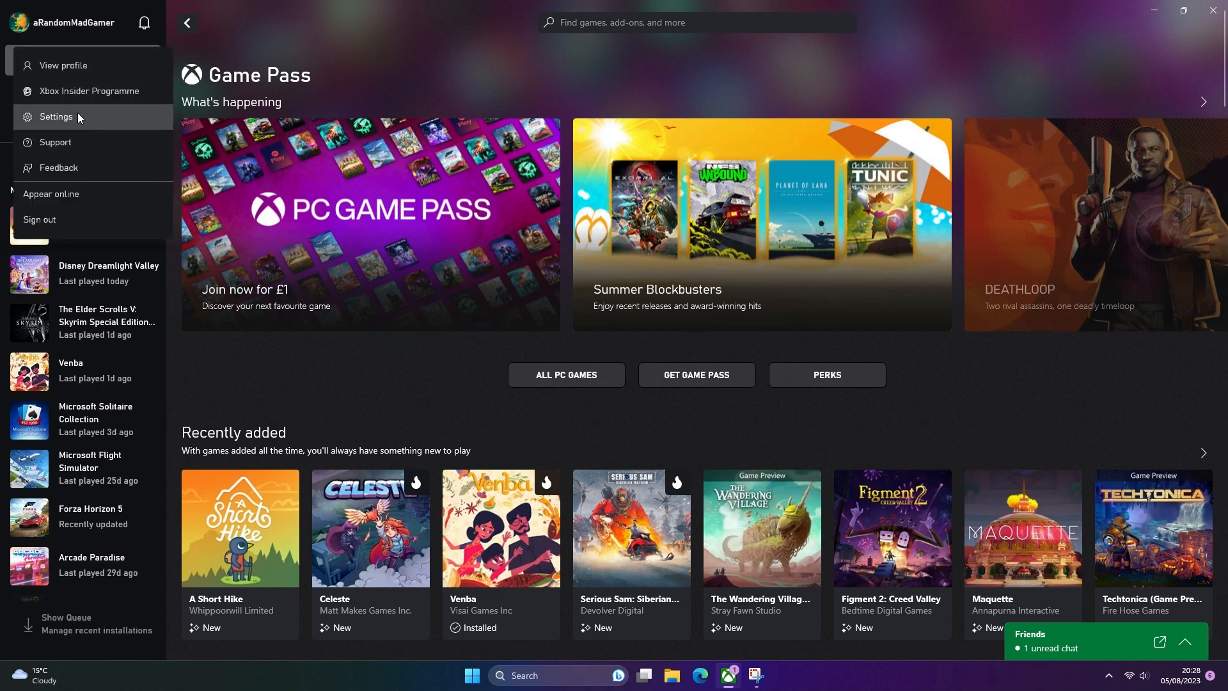
pyautogui.click(56, 117)
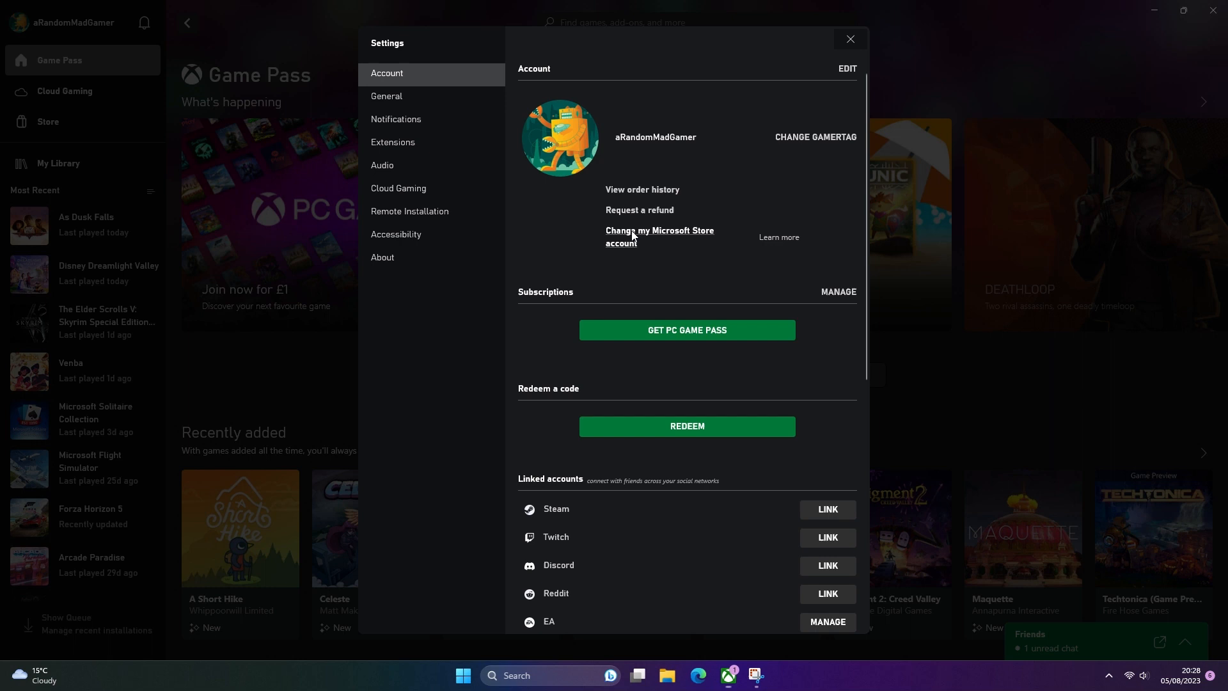
pyautogui.click(660, 236)
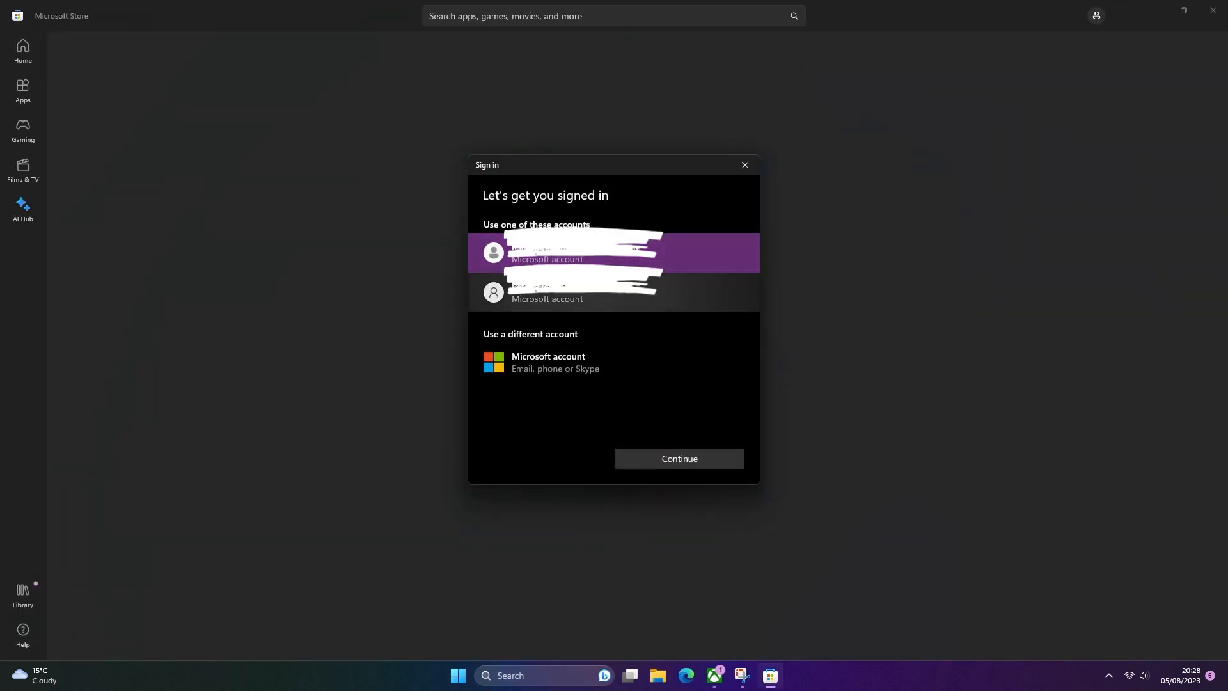
# - Choose the second saved Microsoft account for the Store and continue signing in
pyautogui.click(612, 292)
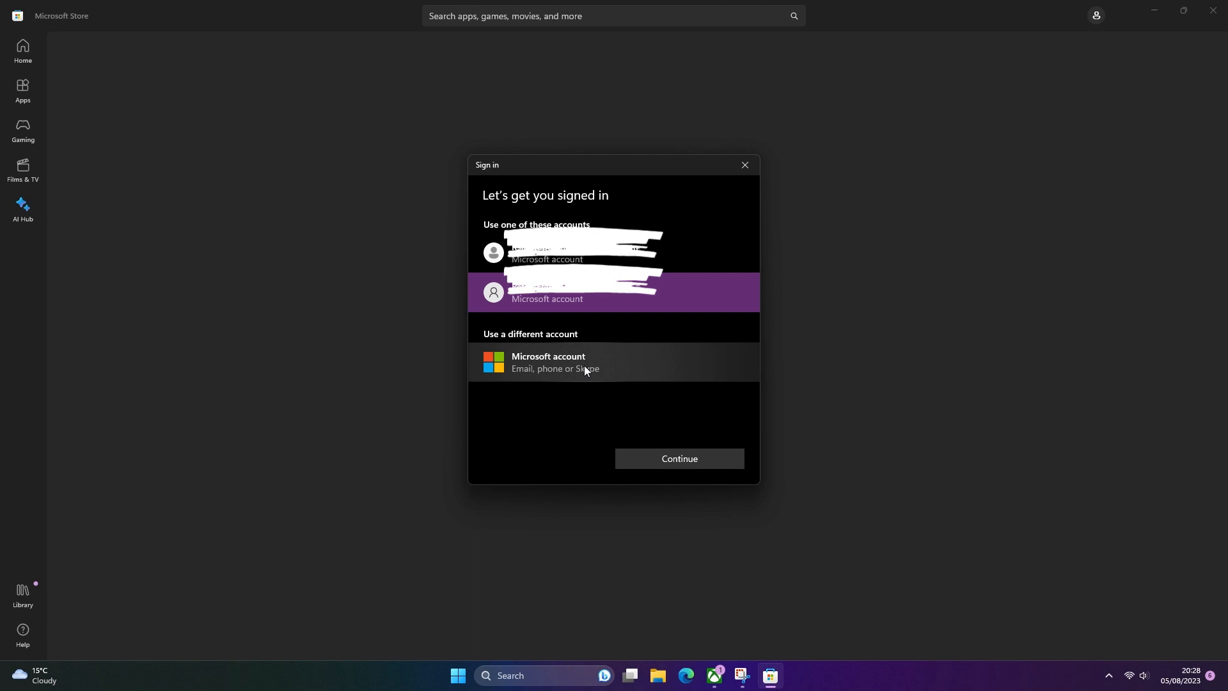
pyautogui.click(555, 362)
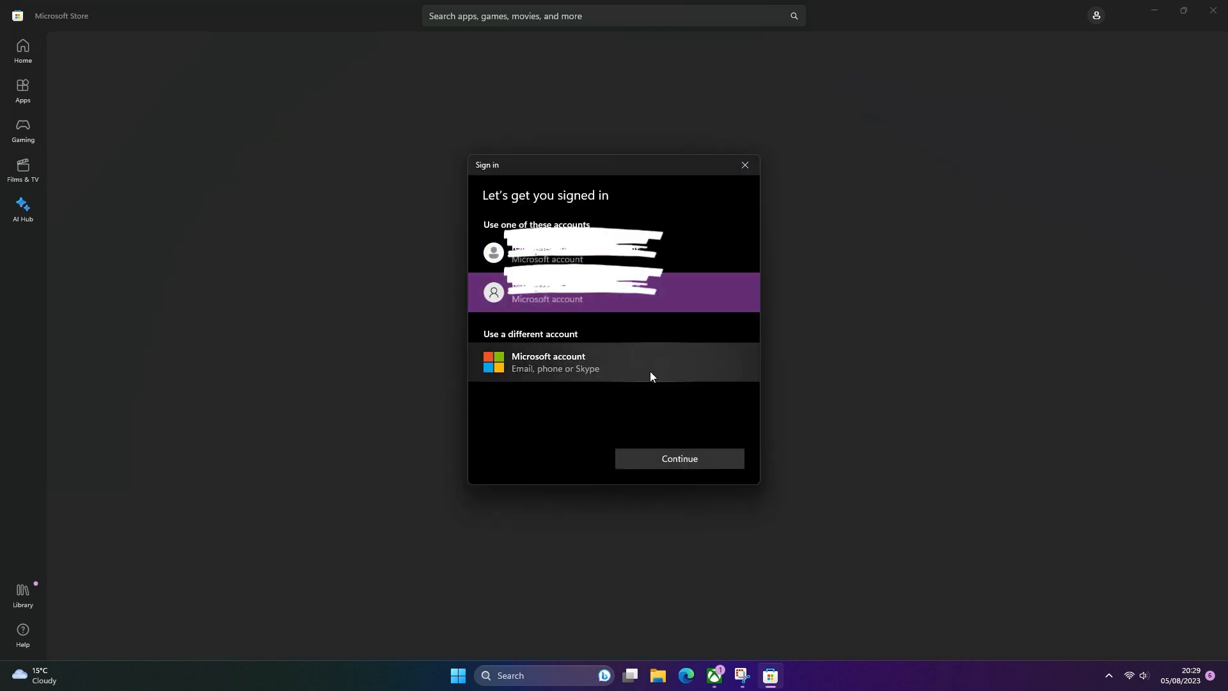
pyautogui.click(679, 458)
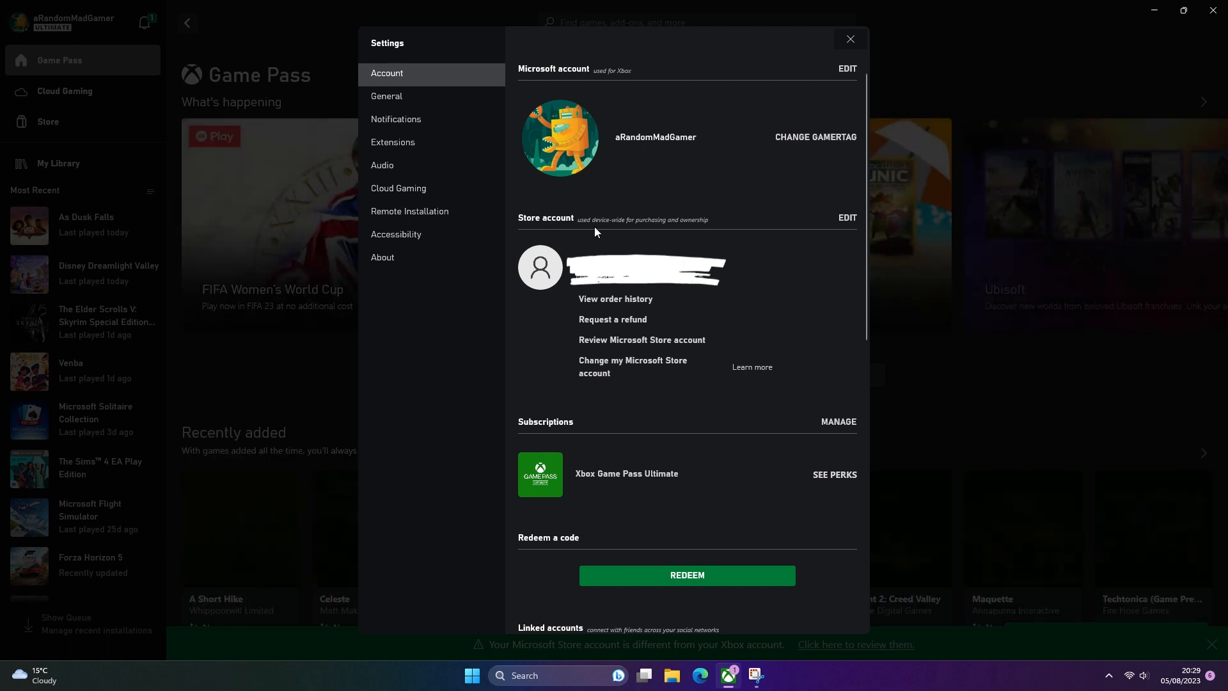
pyautogui.moveTo(697, 238)
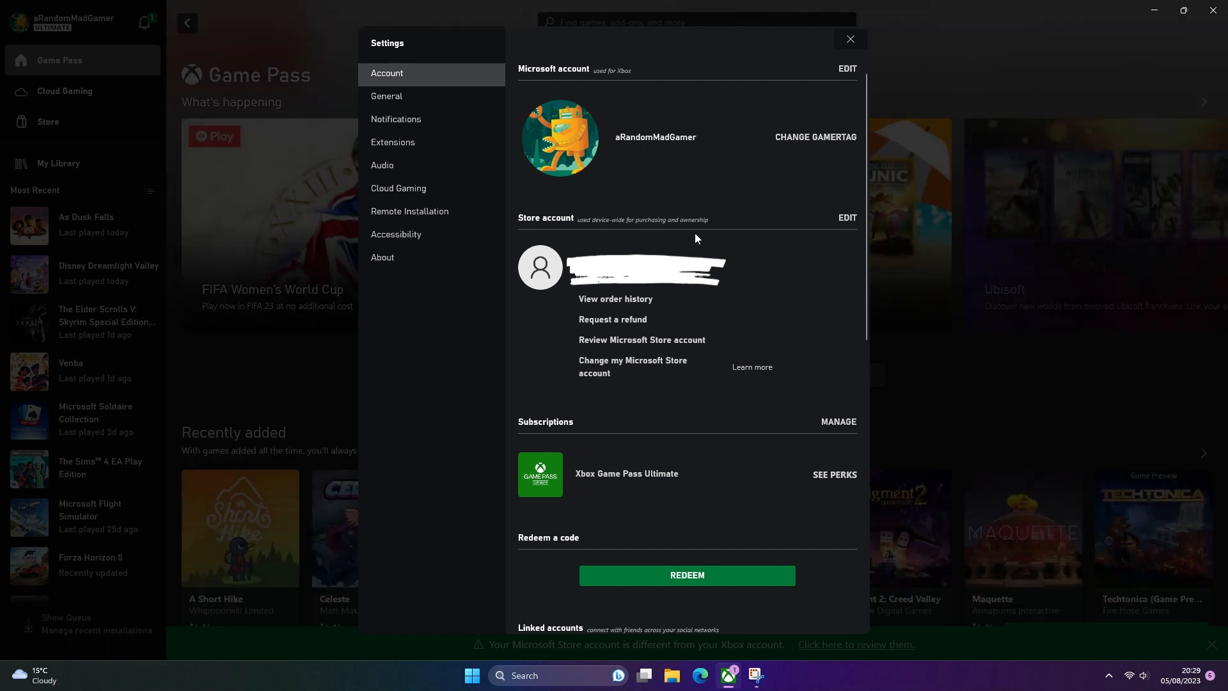
pyautogui.moveTo(826, 58)
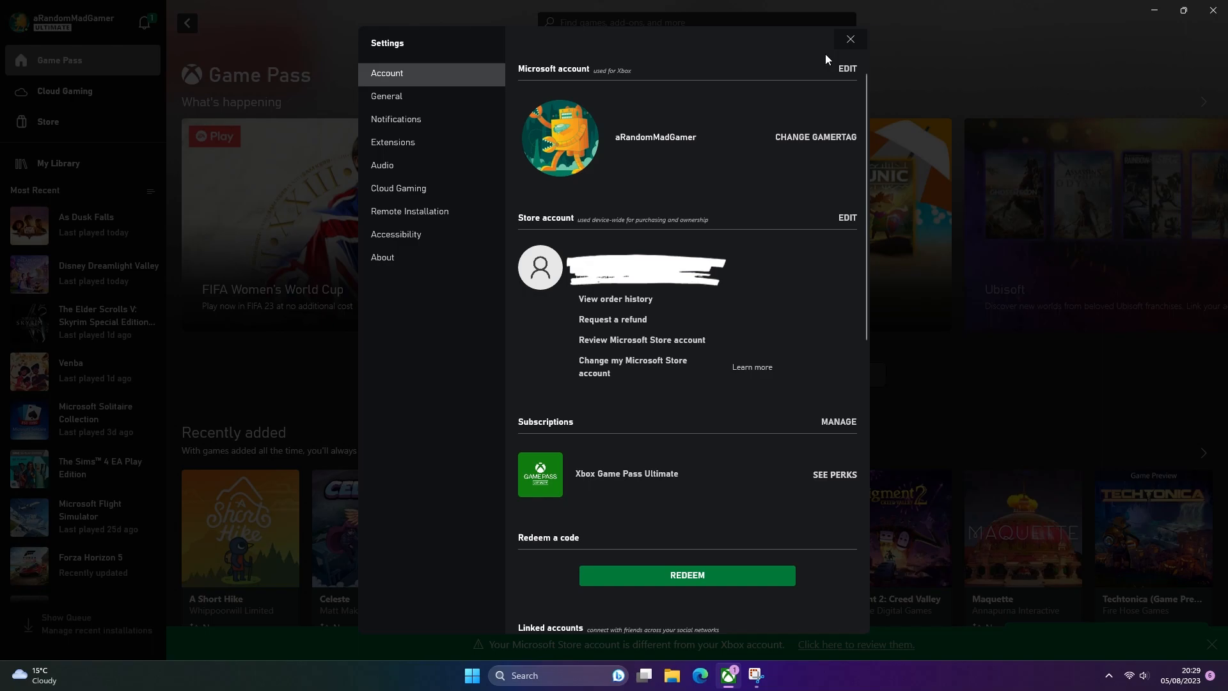
# - Leave Settings and open As Dusk Falls from Most Recent on the Game Pass page
pyautogui.click(850, 39)
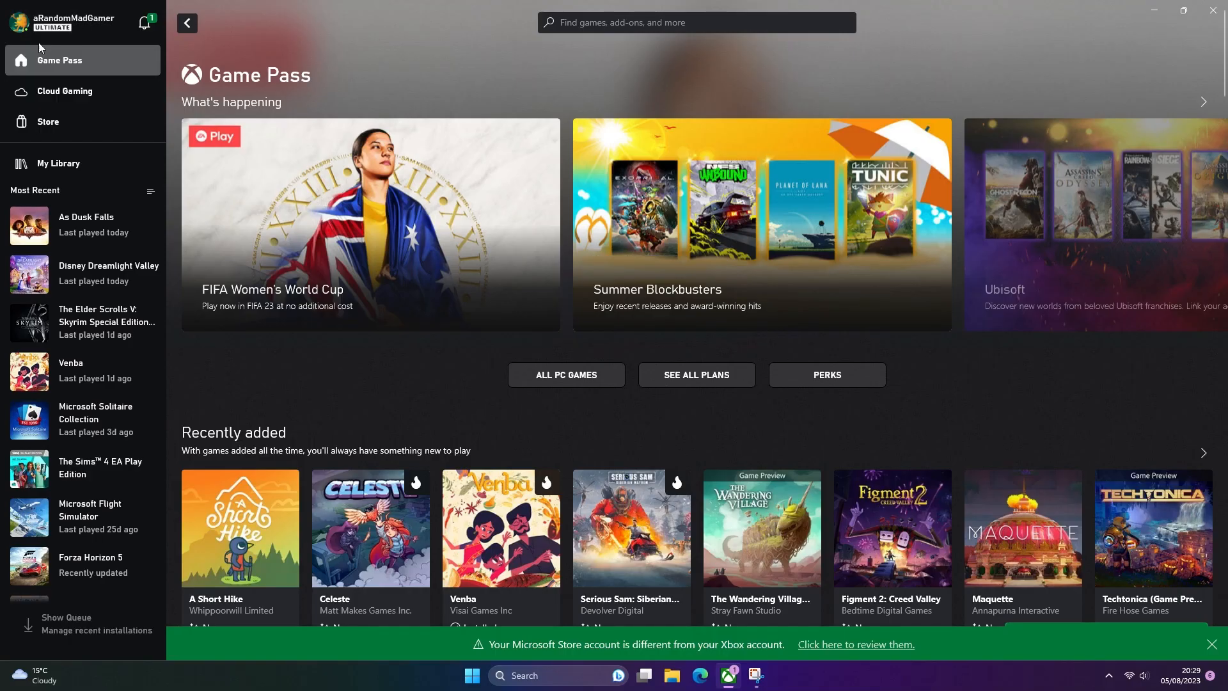
pyautogui.scroll(-3)
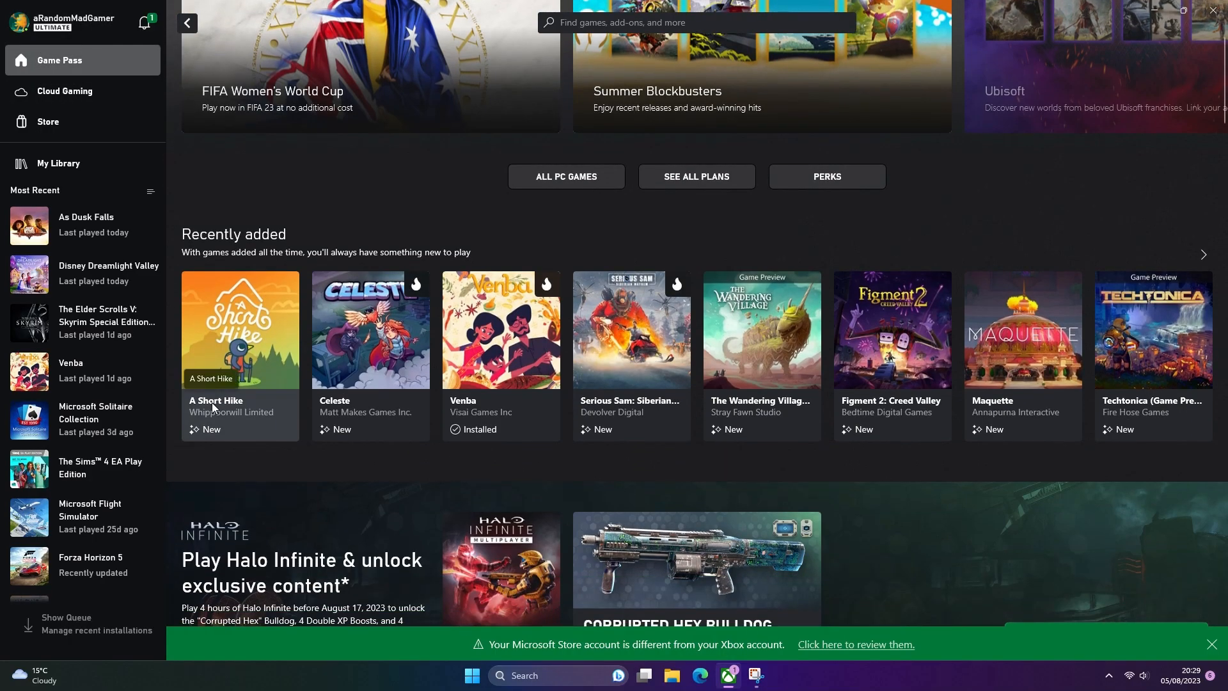
pyautogui.click(241, 330)
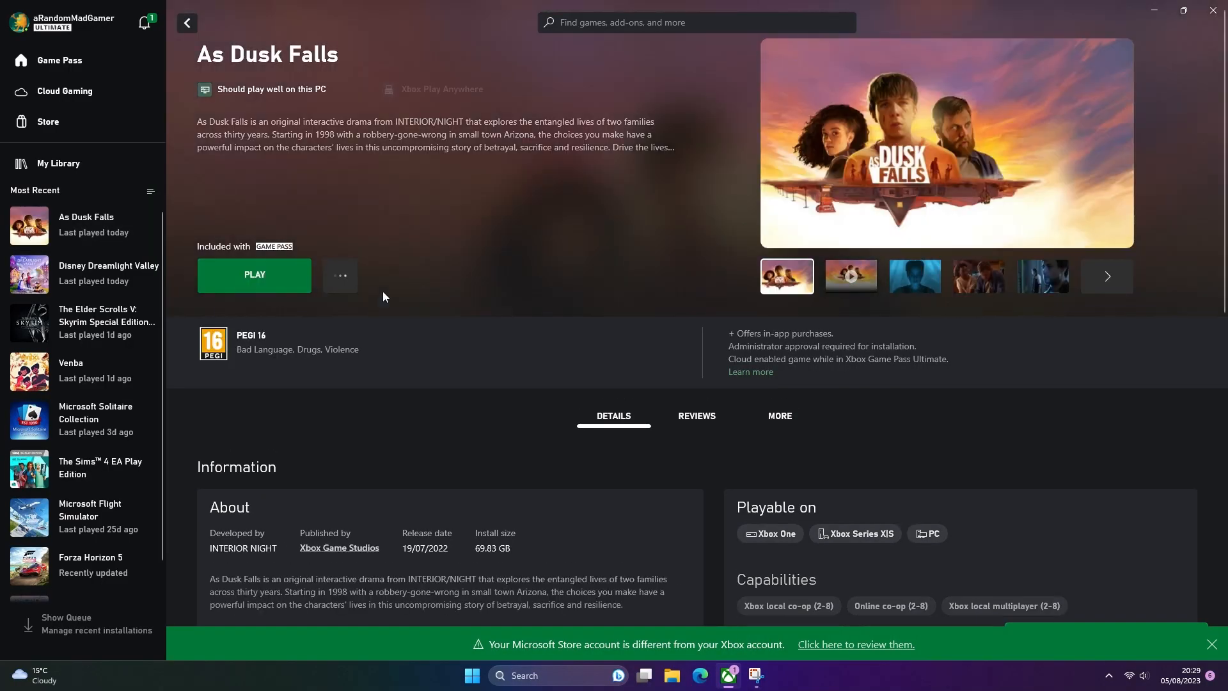
# - Visit Cloud Gaming, then the Game Pass Perks page, and try claiming the Sea of Thieves code
pyautogui.click(64, 91)
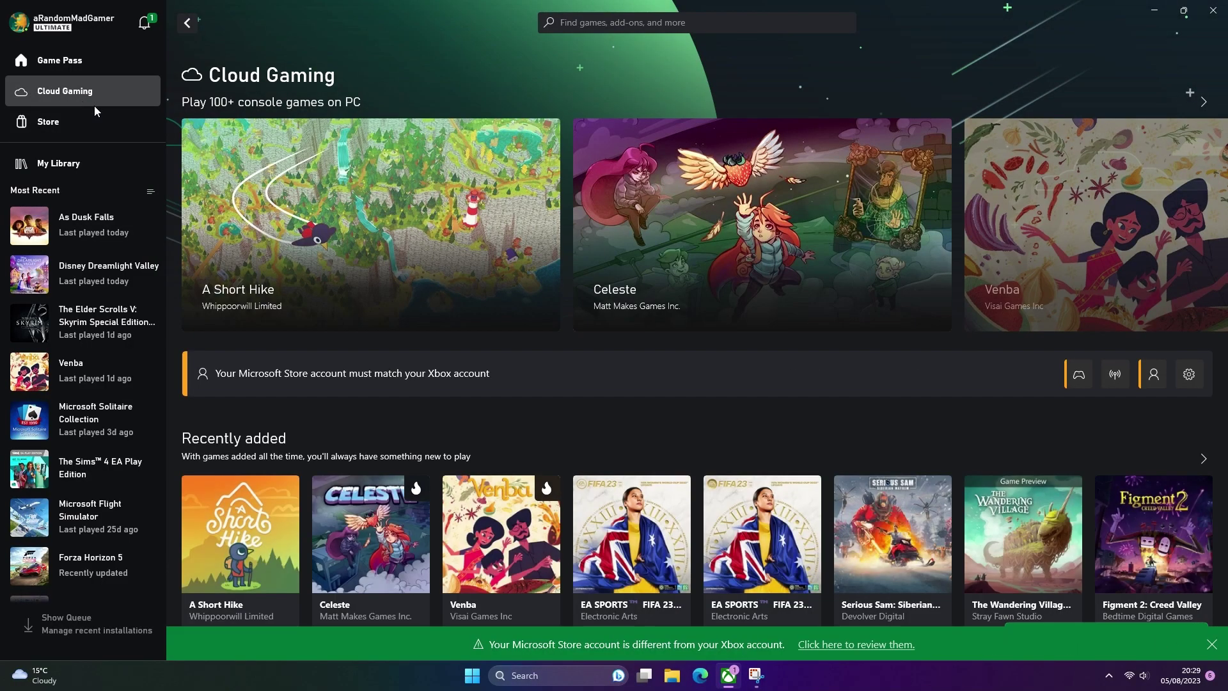
pyautogui.moveTo(406, 393)
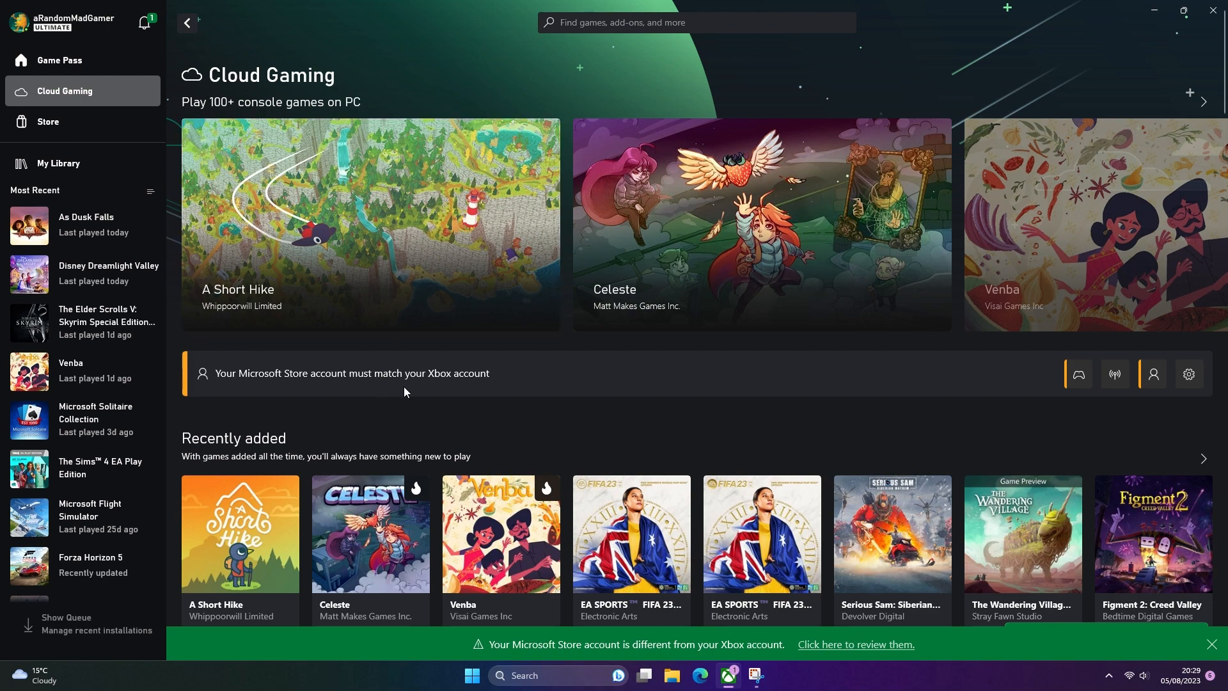
pyautogui.click(59, 60)
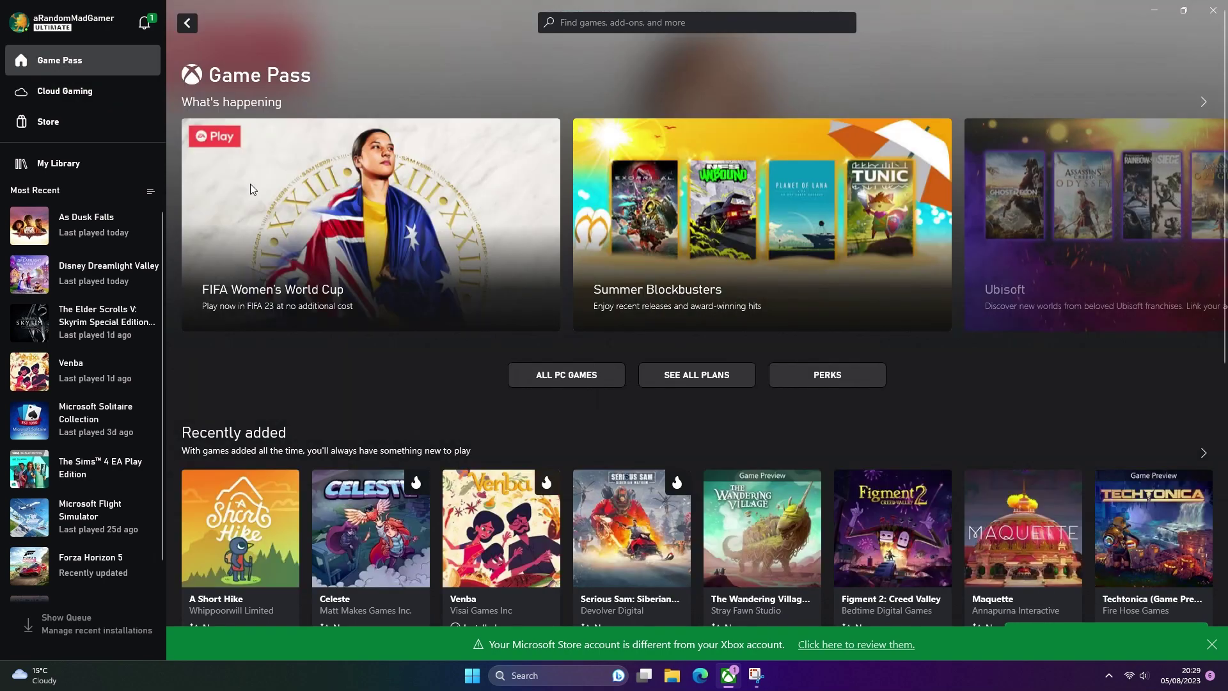
pyautogui.click(826, 375)
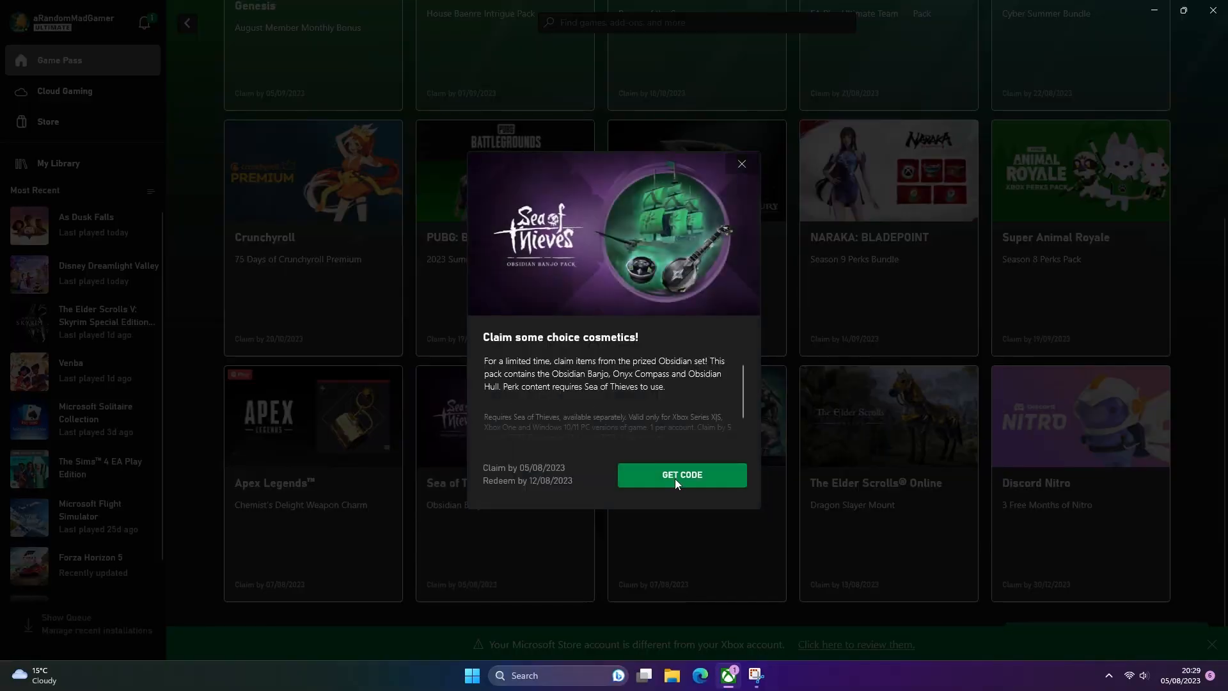
pyautogui.click(681, 474)
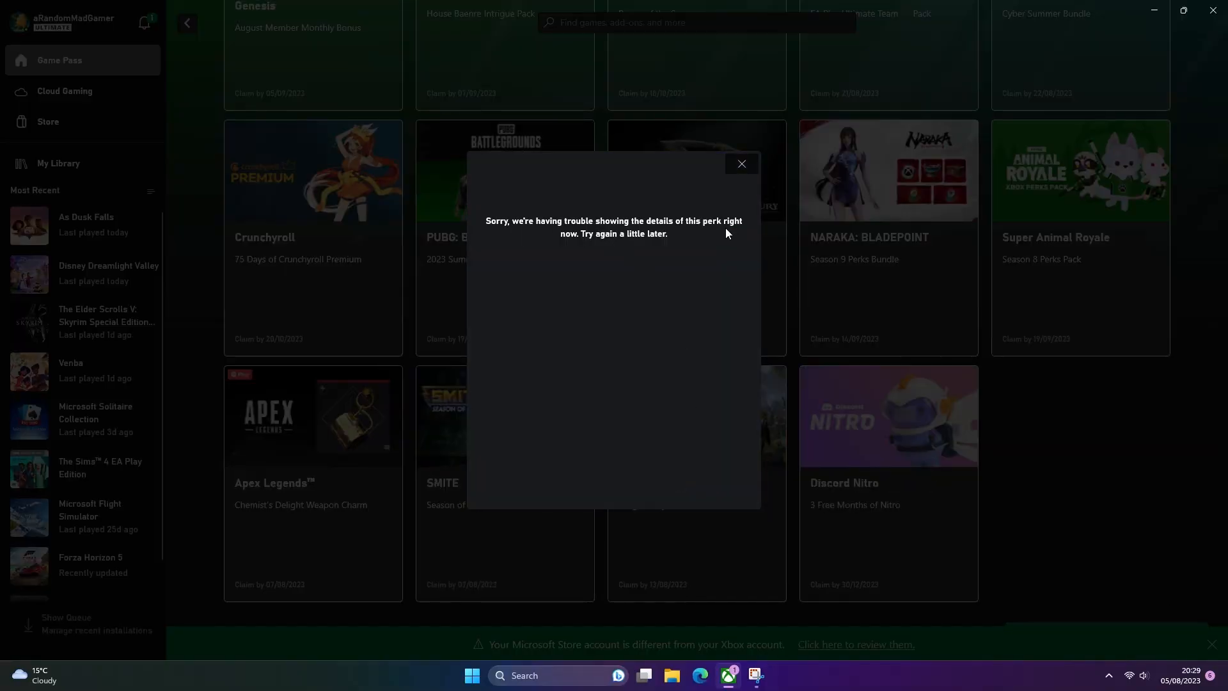
pyautogui.click(741, 163)
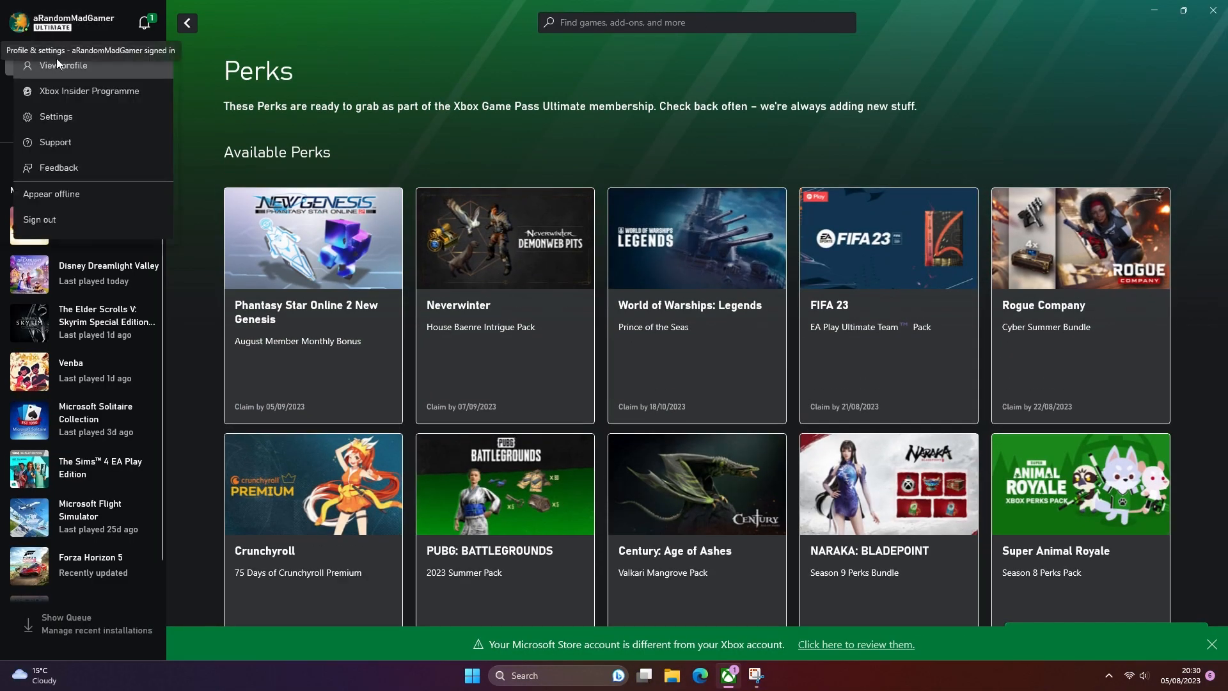
pyautogui.click(57, 116)
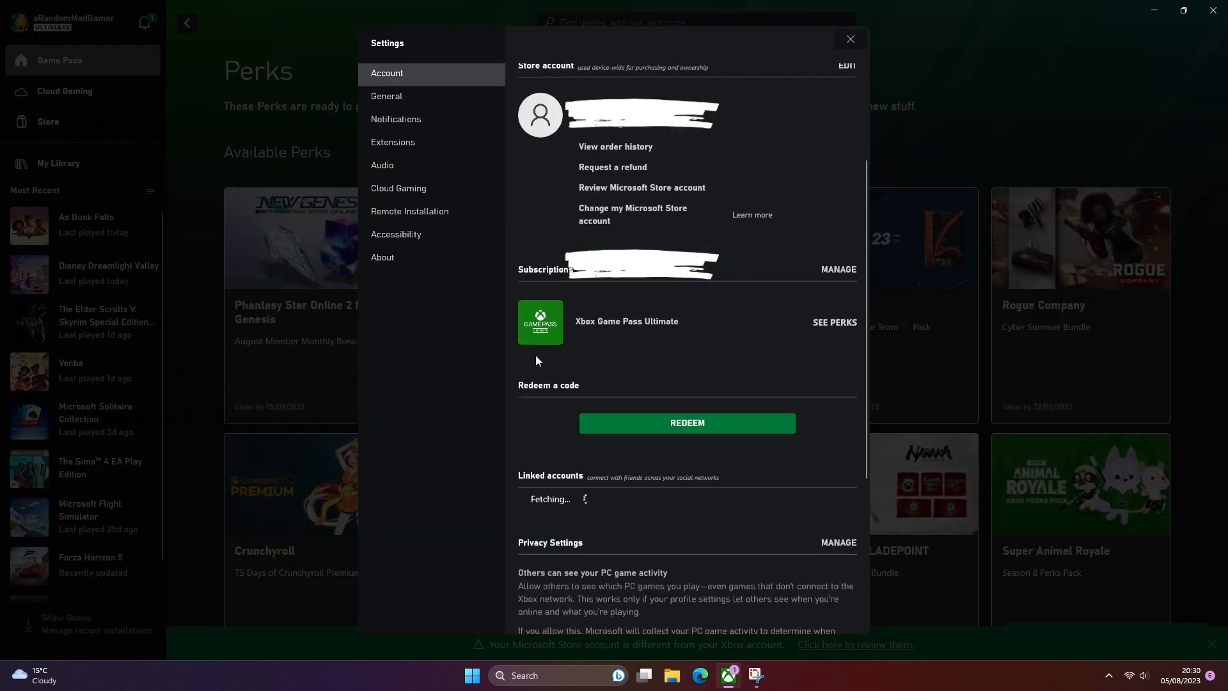
pyautogui.scroll(-3)
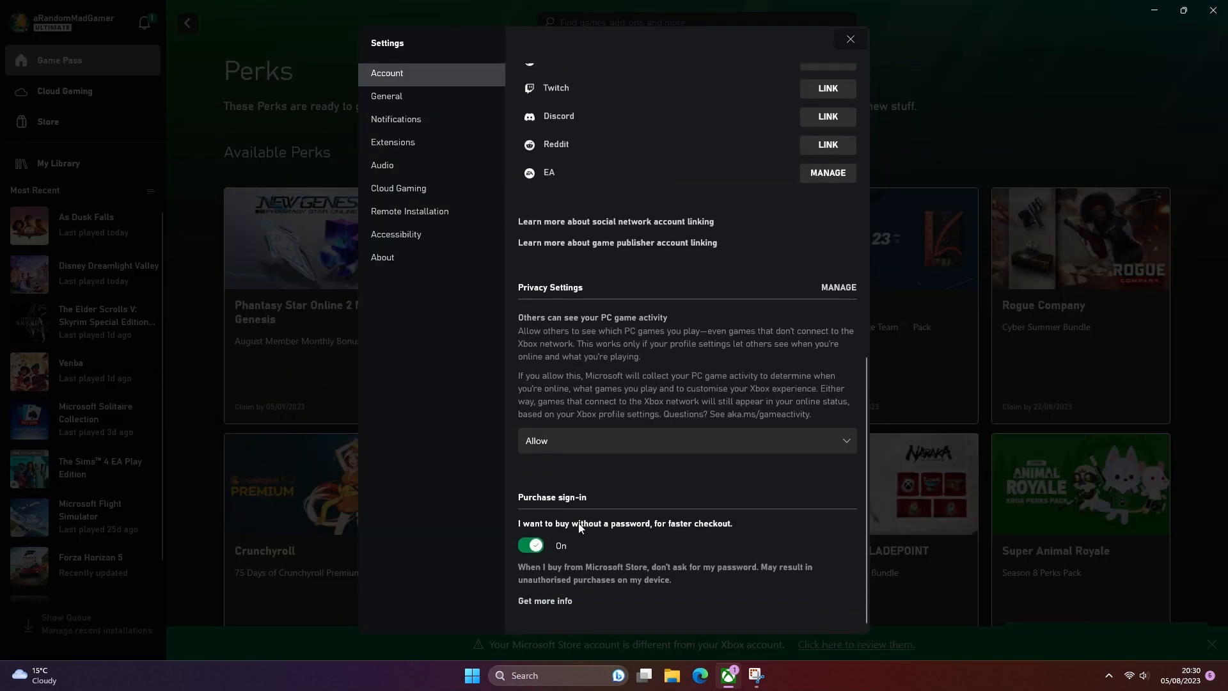
pyautogui.moveTo(542, 555)
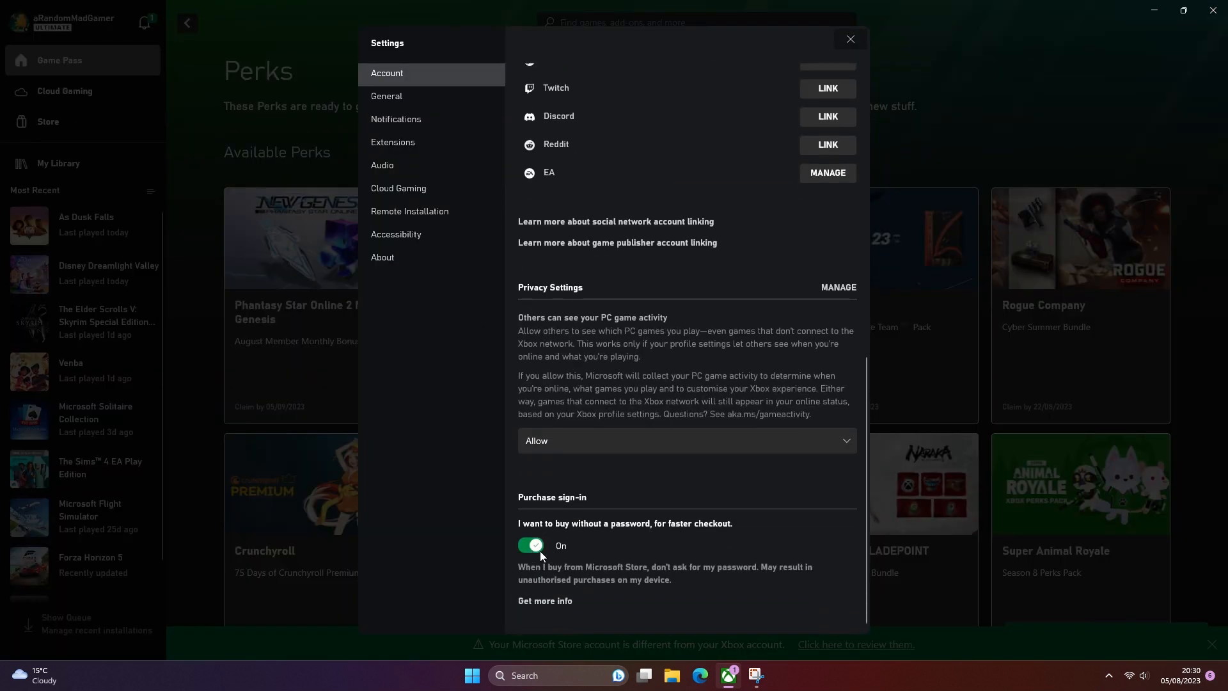
pyautogui.click(849, 38)
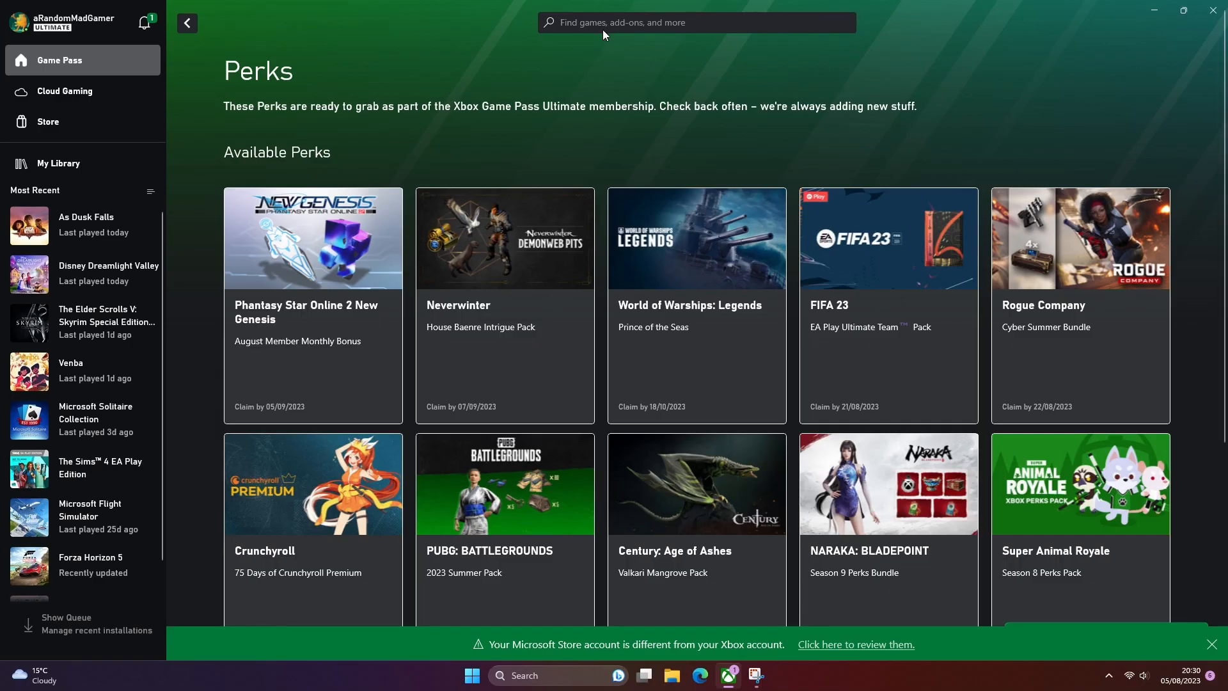
pyautogui.moveTo(1108, 640)
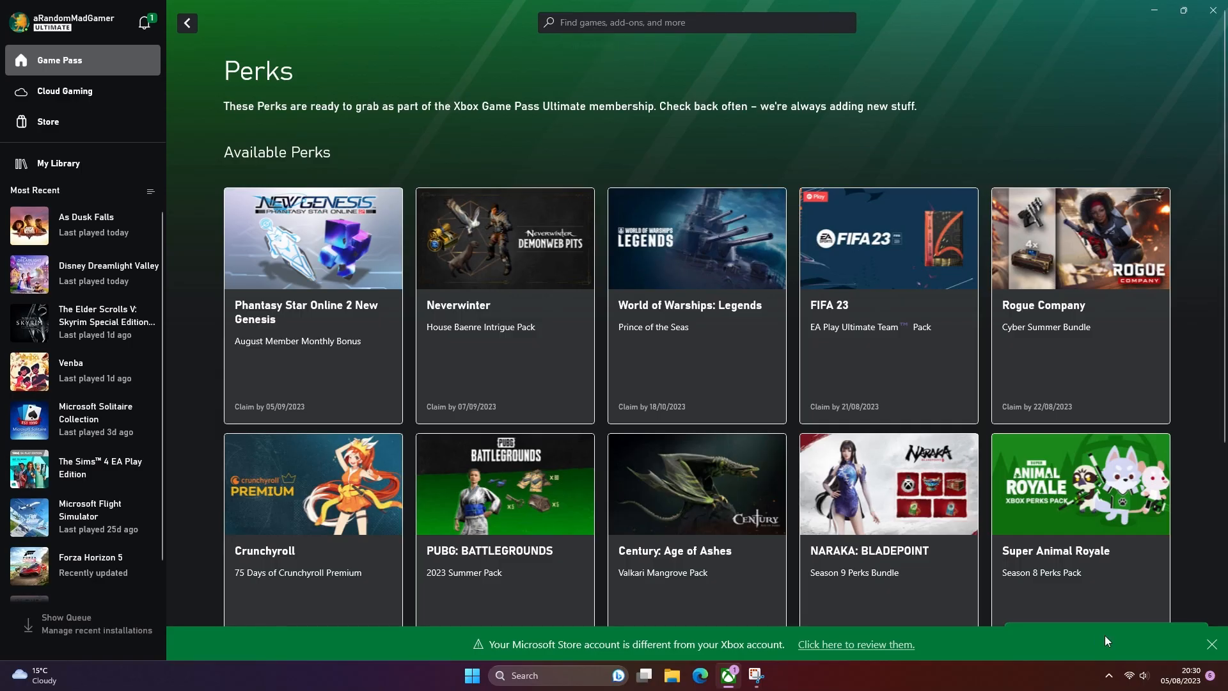